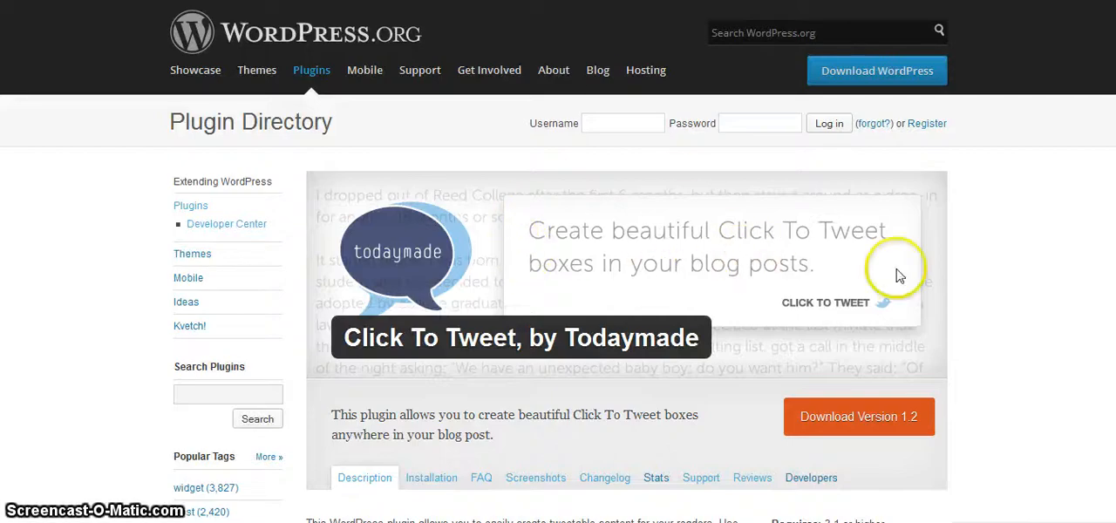
pyautogui.moveTo(762, 218)
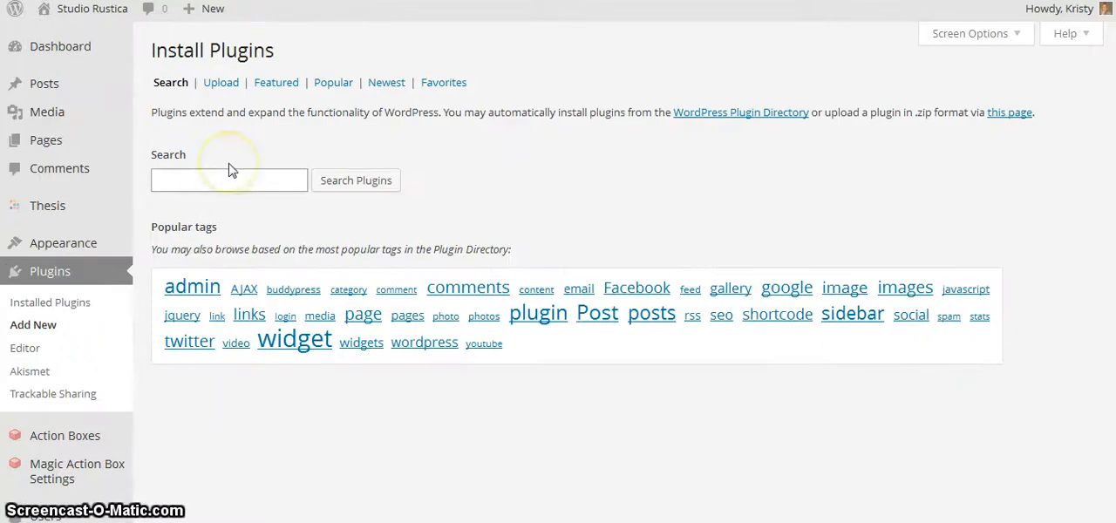
# Search 'click to tweet', then install and activate Click To Tweet by Todaymade.
pyautogui.write('click to tweet')
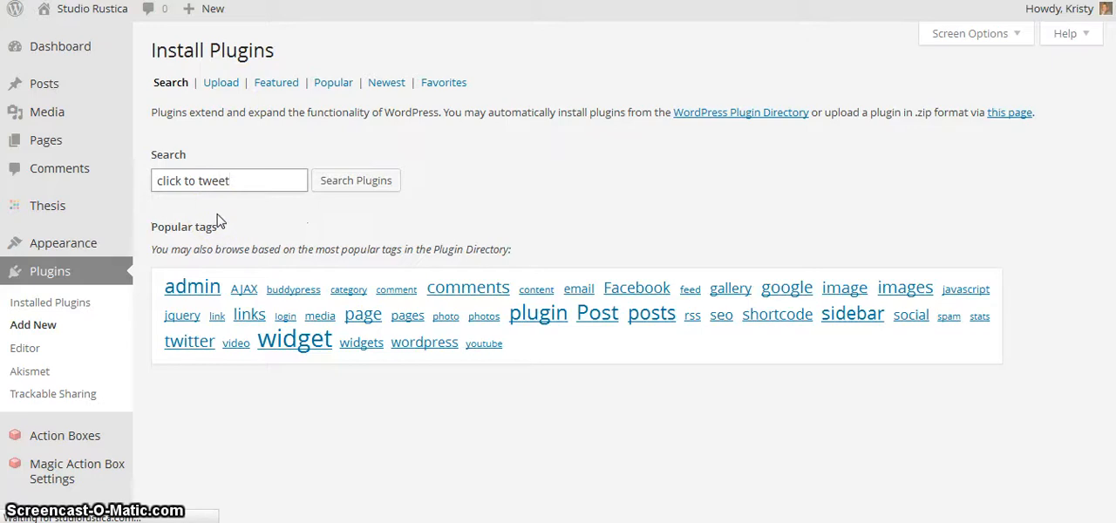
pyautogui.click(356, 181)
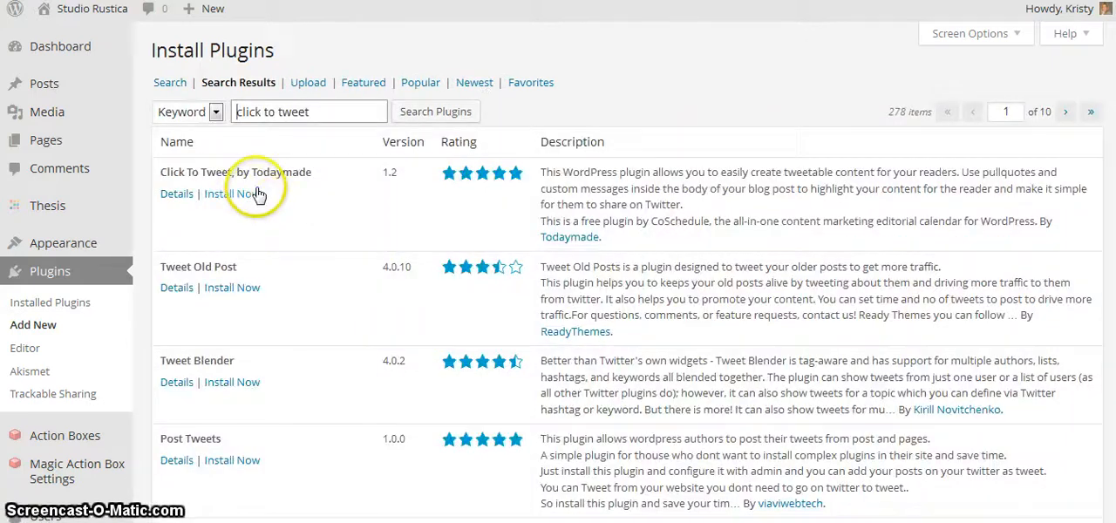
pyautogui.click(232, 193)
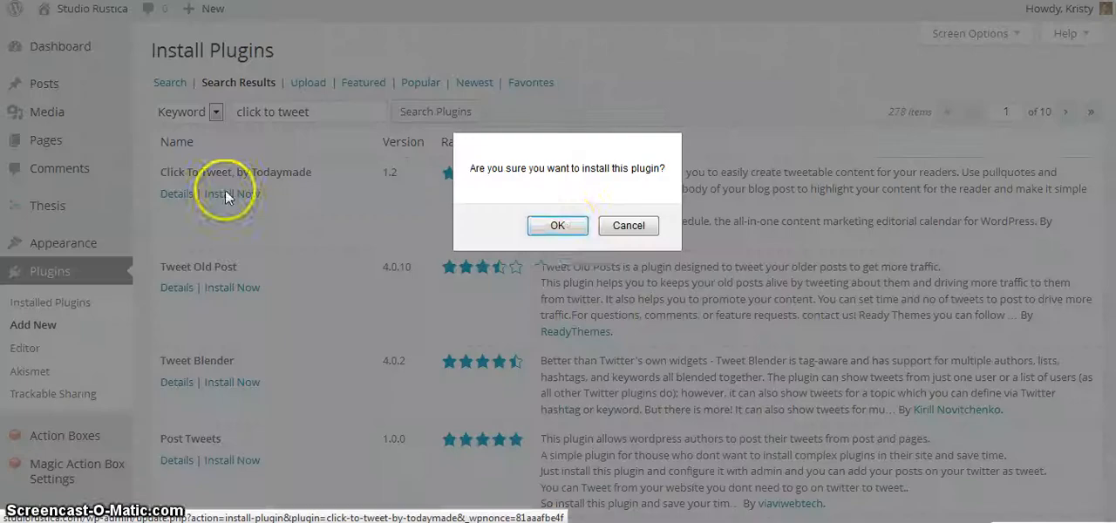
pyautogui.click(557, 225)
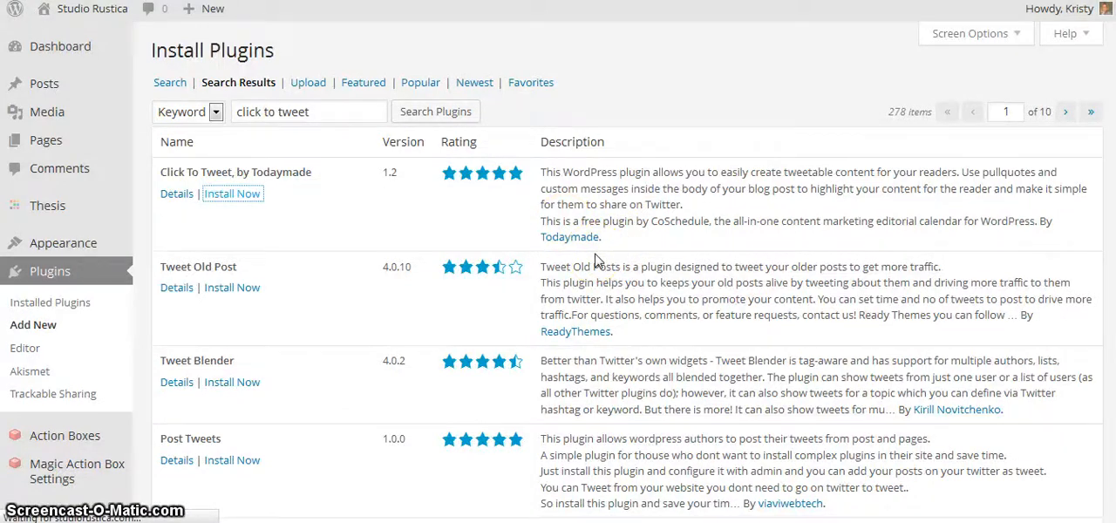
pyautogui.click(232, 193)
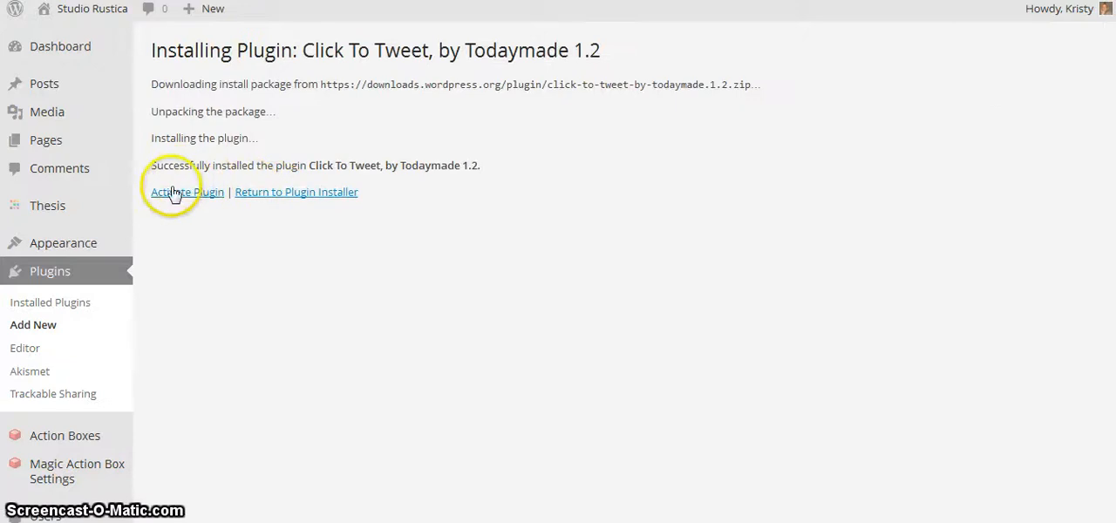
pyautogui.click(187, 192)
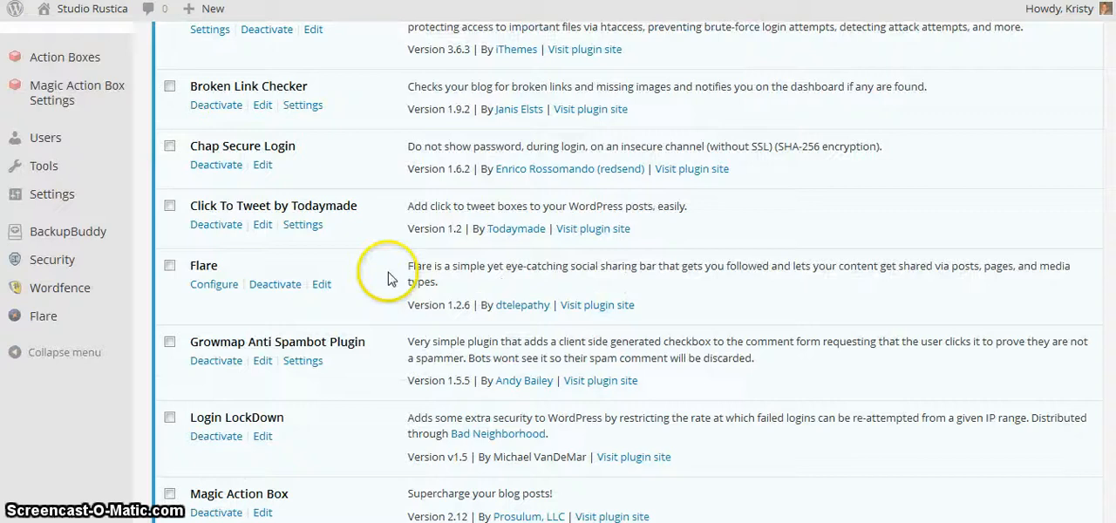
# Open Settings for Click To Tweet by Todaymade from the Installed Plugins list.
pyautogui.scroll(-3)
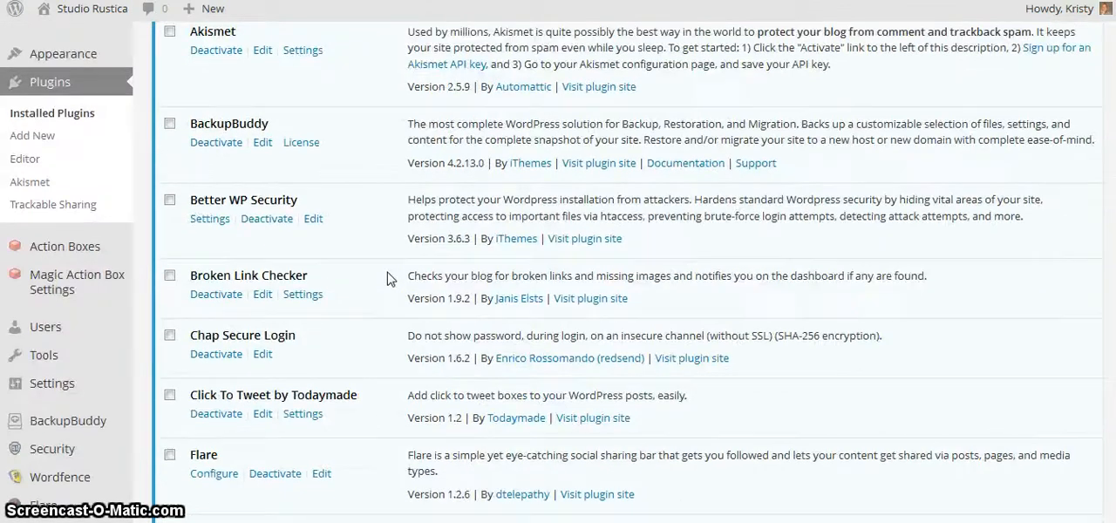
pyautogui.click(302, 413)
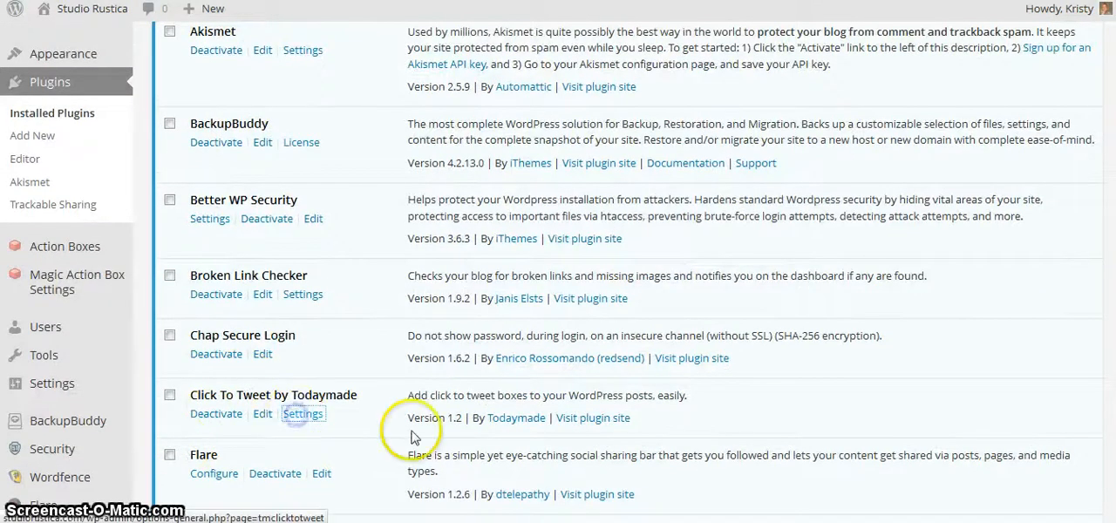
pyautogui.click(303, 413)
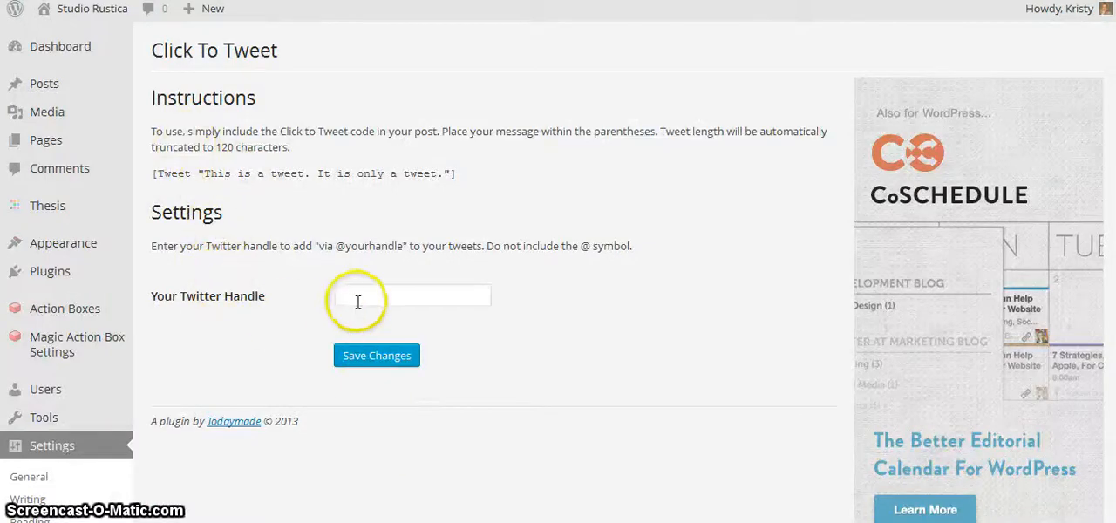
pyautogui.write('@')
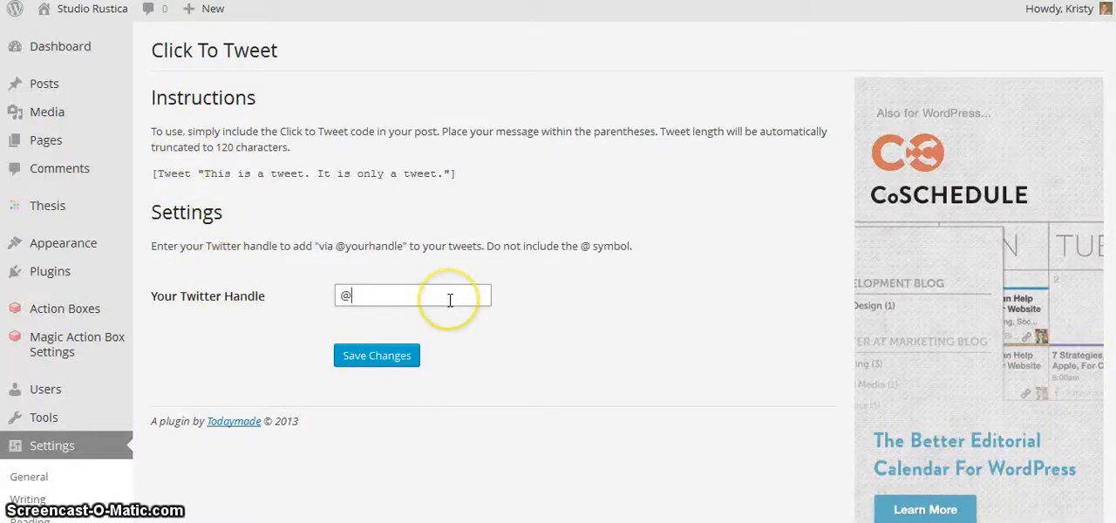
pyautogui.write('kristybu')
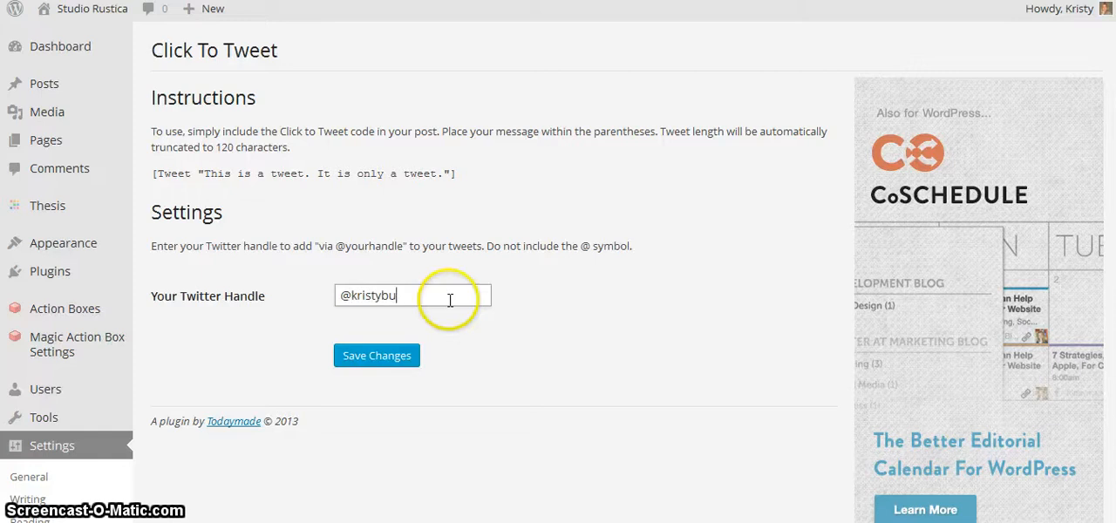
pyautogui.write('rge')
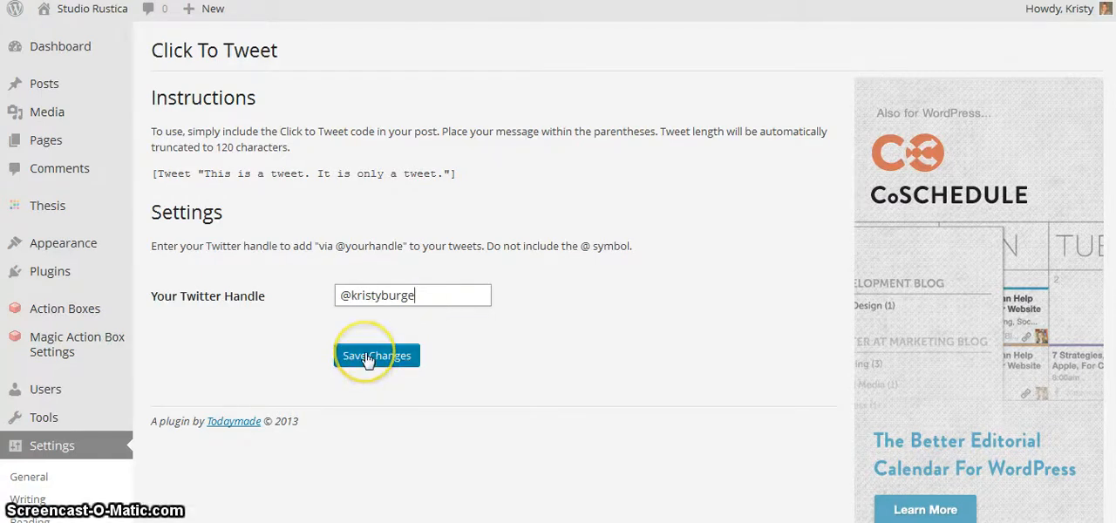
pyautogui.click(377, 355)
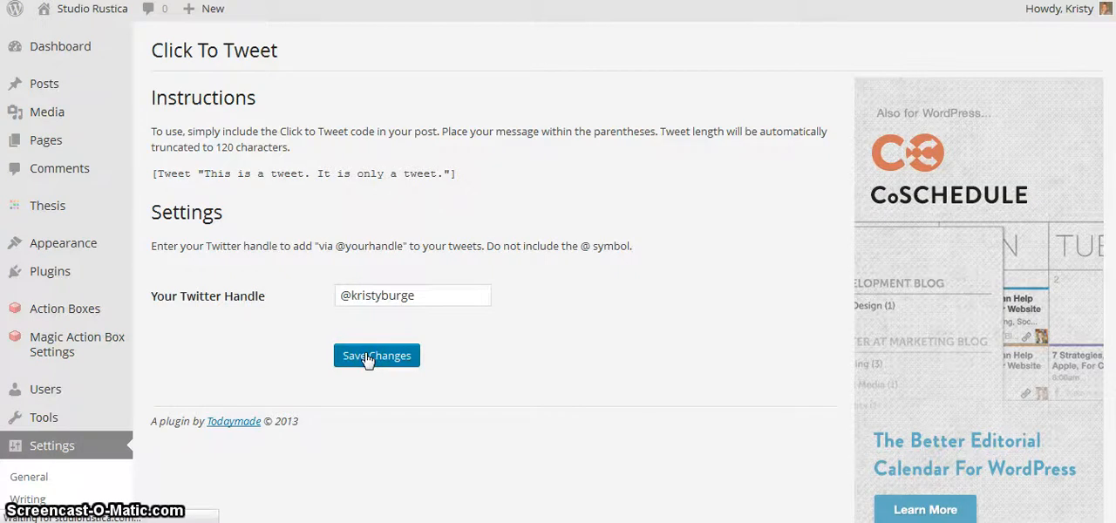
pyautogui.click(376, 355)
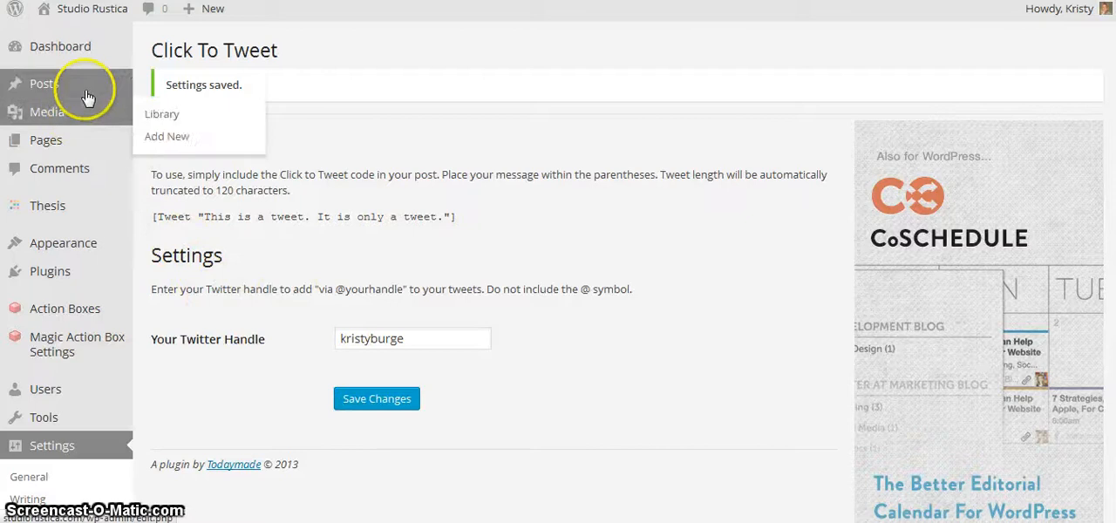
pyautogui.moveTo(562, 174)
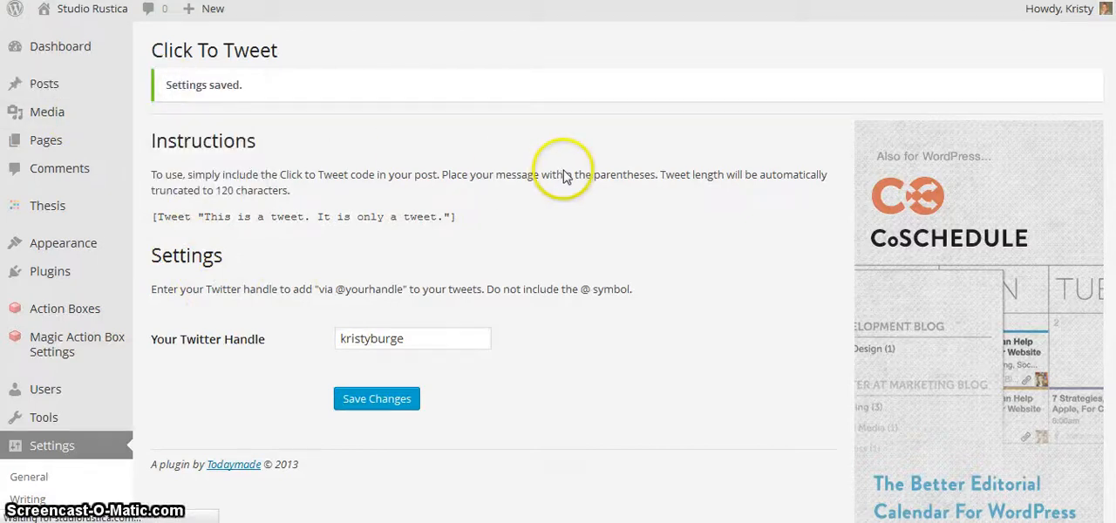
pyautogui.click(43, 83)
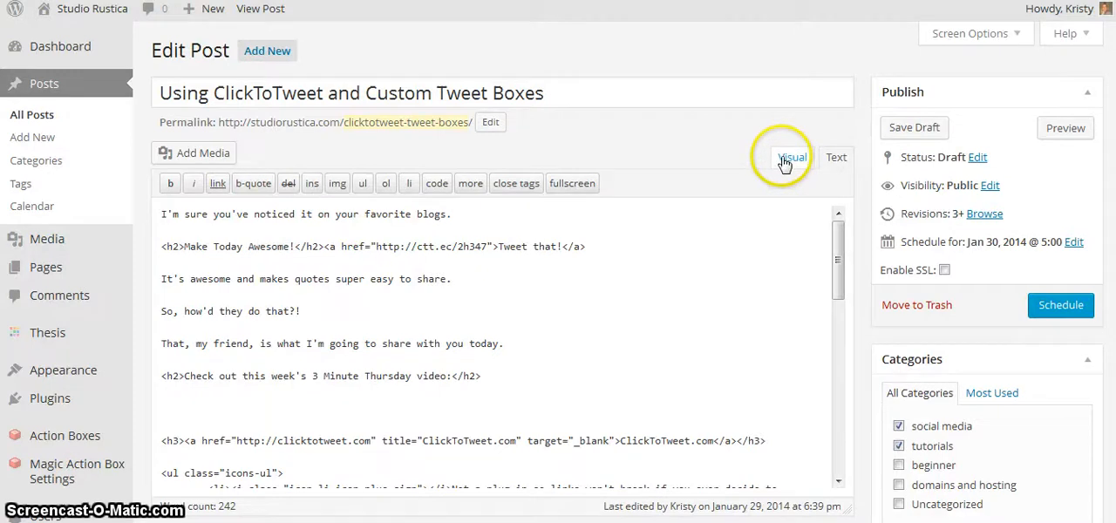
# Switch the ClickToTweet draft to the Visual editor and start a Click To Tweet box.
pyautogui.click(791, 157)
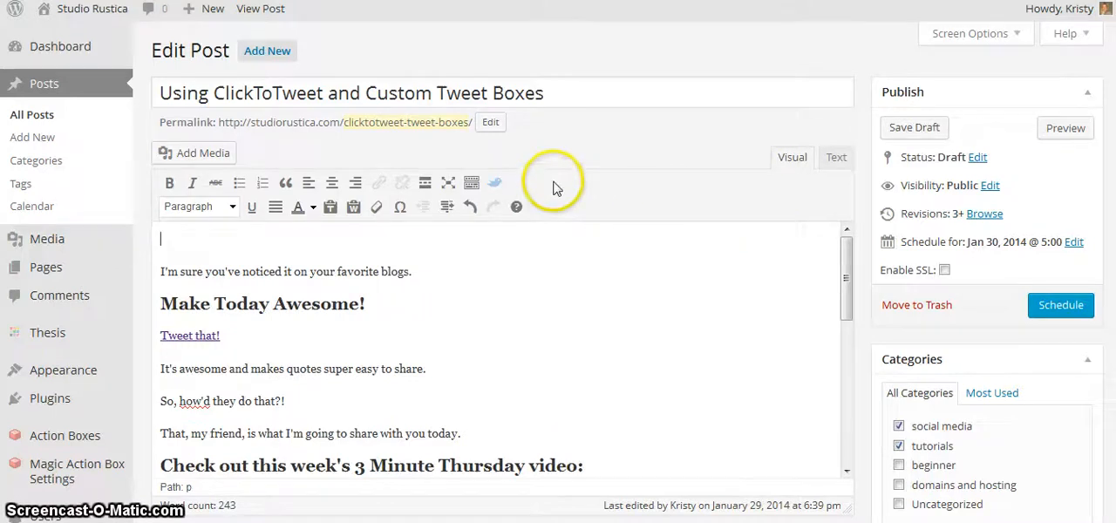
pyautogui.click(494, 183)
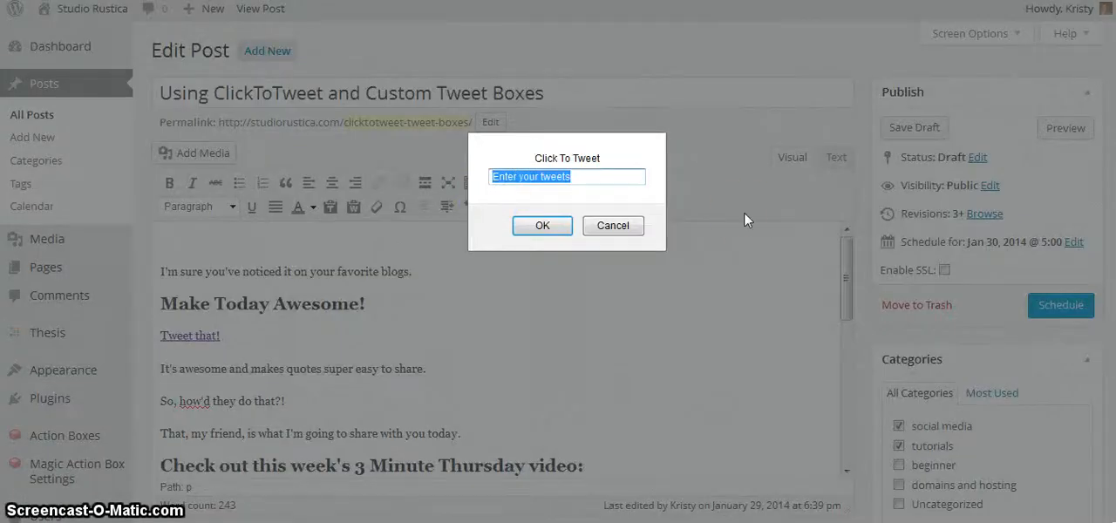
# Insert the tweet "Check out this week's 3 minute Thursday tip on Click To Tweet!".
pyautogui.write('Check ou')
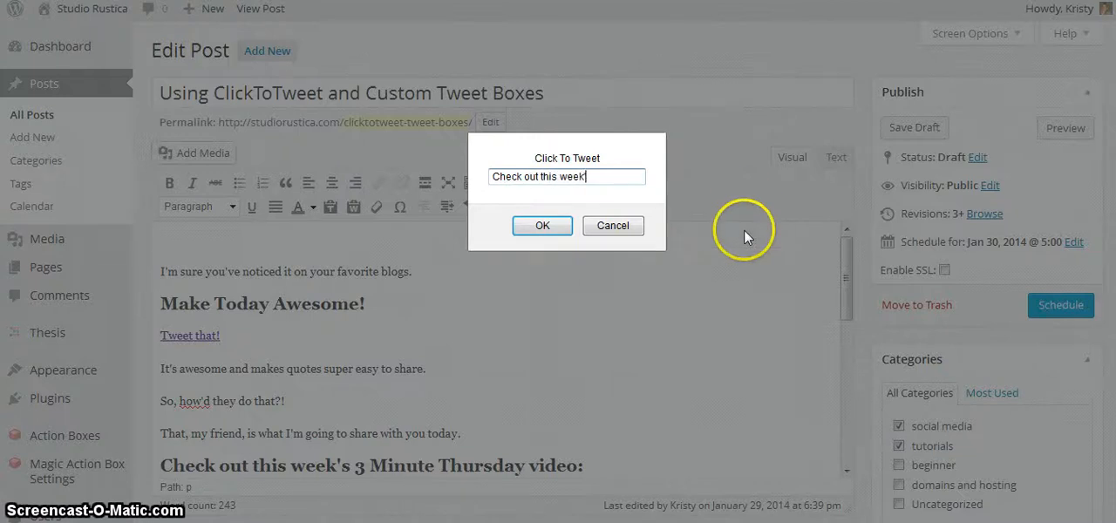
pyautogui.write("'s 3 minute")
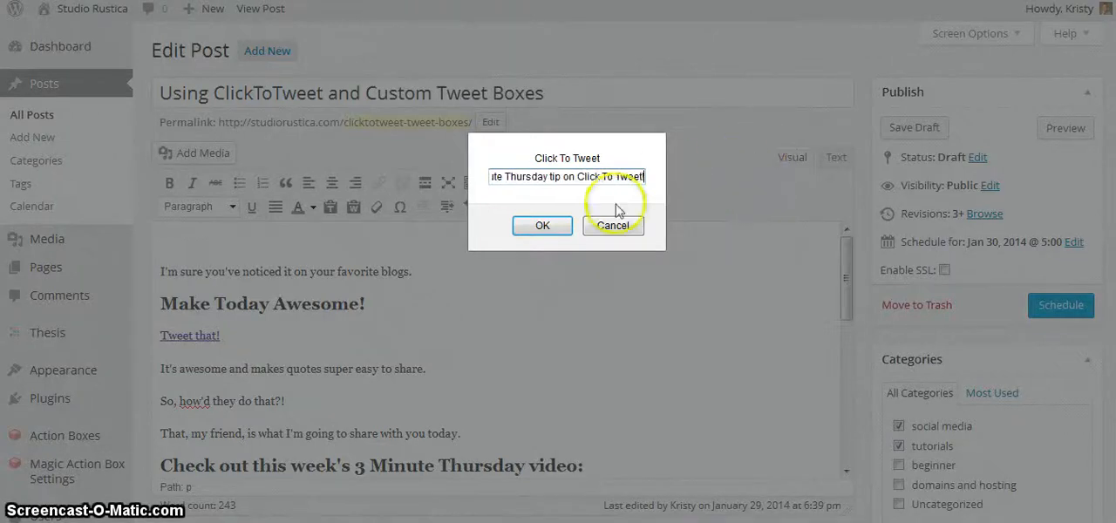
pyautogui.click(542, 225)
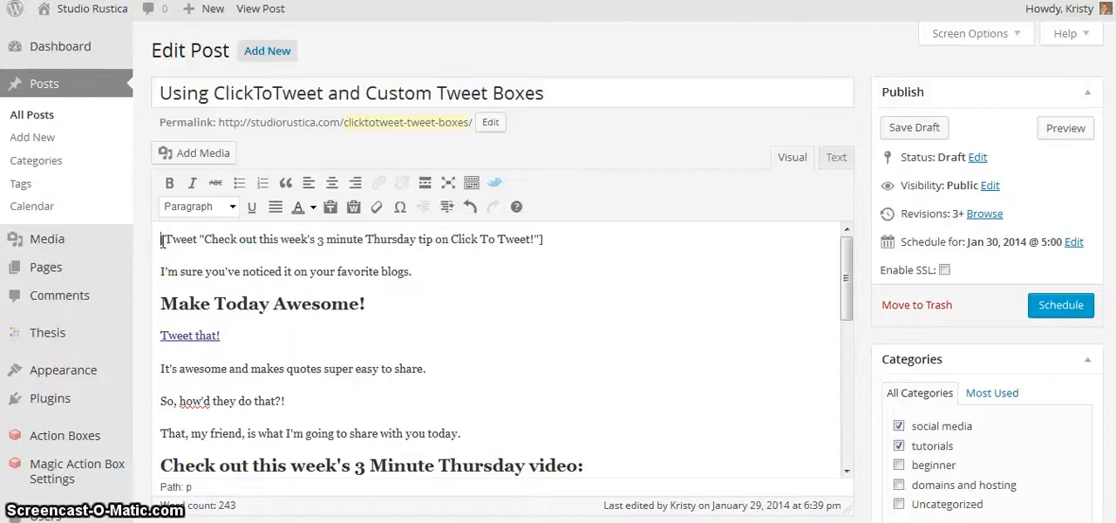
pyautogui.moveTo(202, 239); pyautogui.dragTo(496, 243)
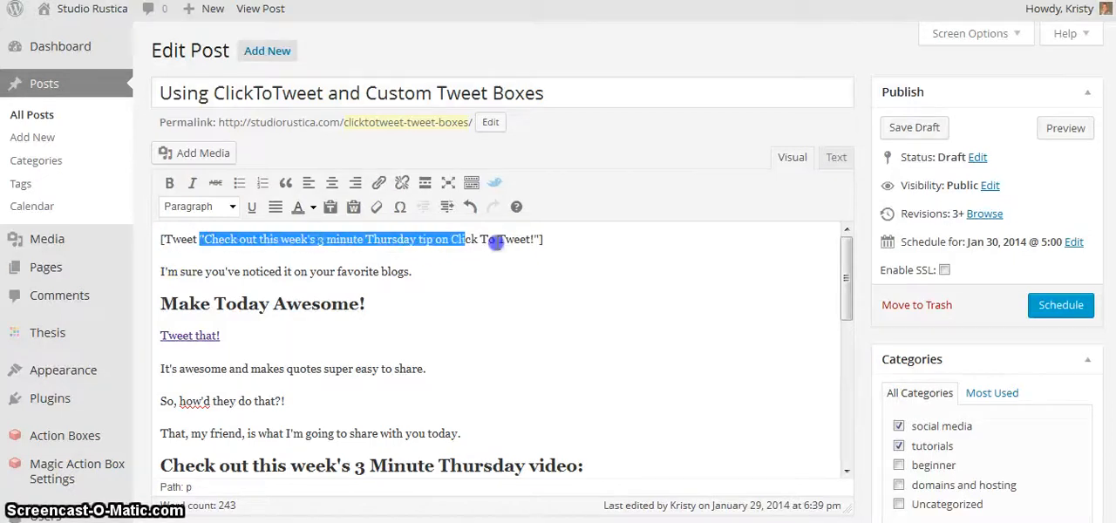
pyautogui.click(835, 157)
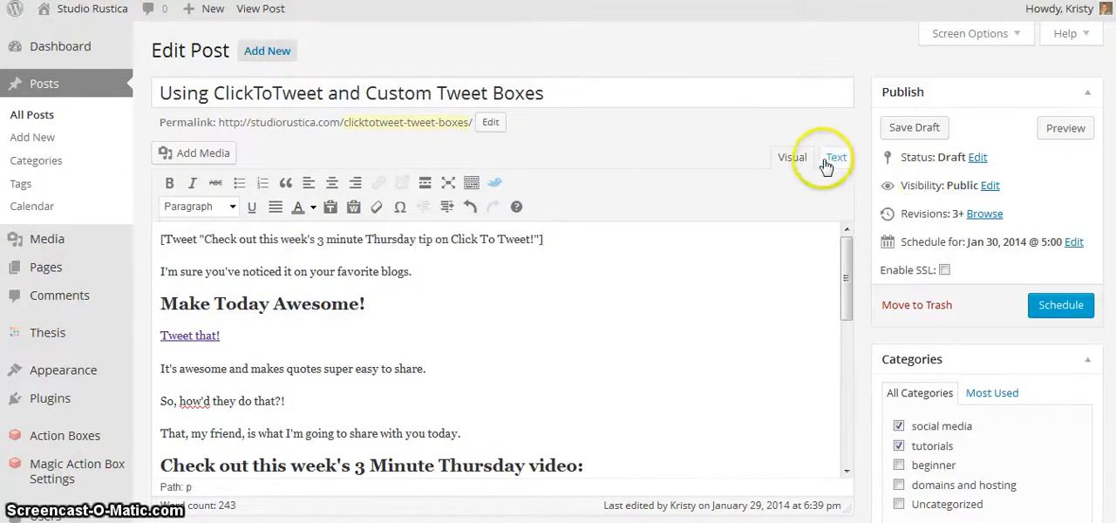
pyautogui.click(835, 156)
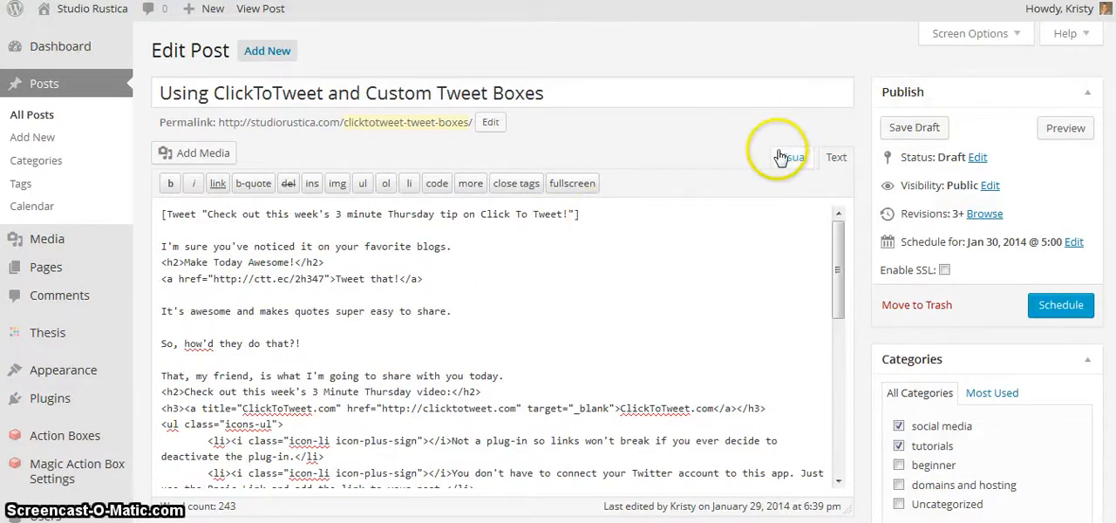
pyautogui.click(790, 156)
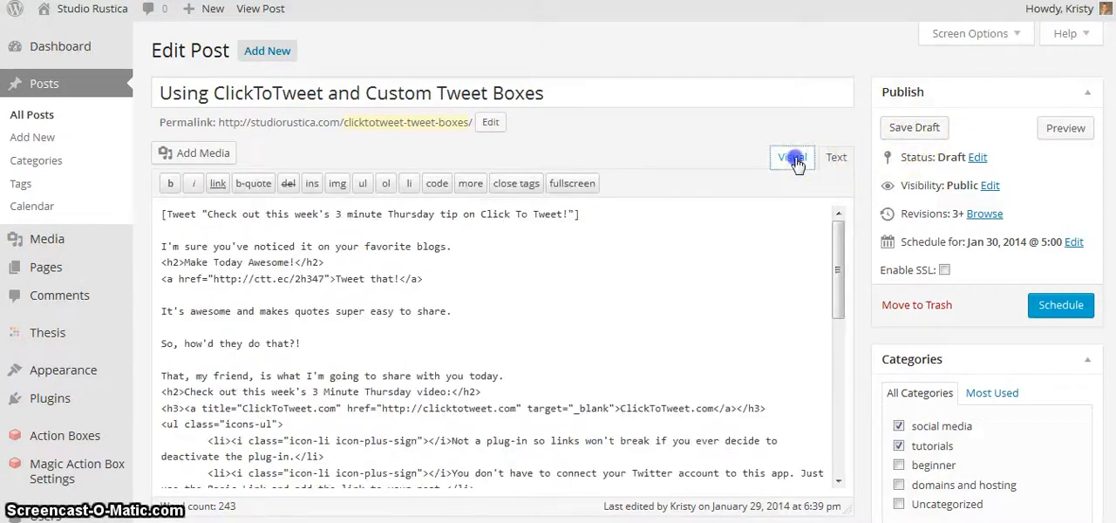
pyautogui.click(792, 157)
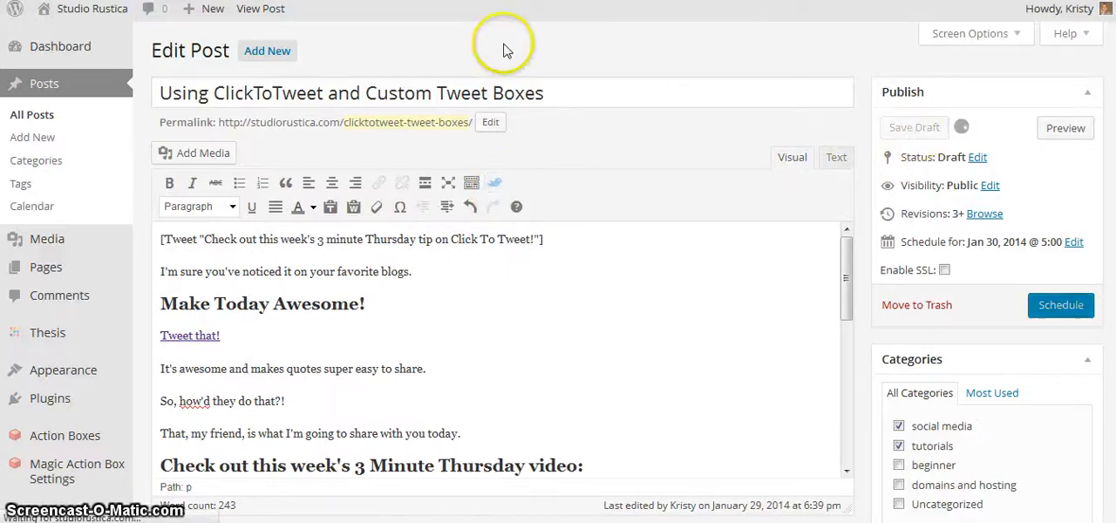
pyautogui.moveTo(1029, 138)
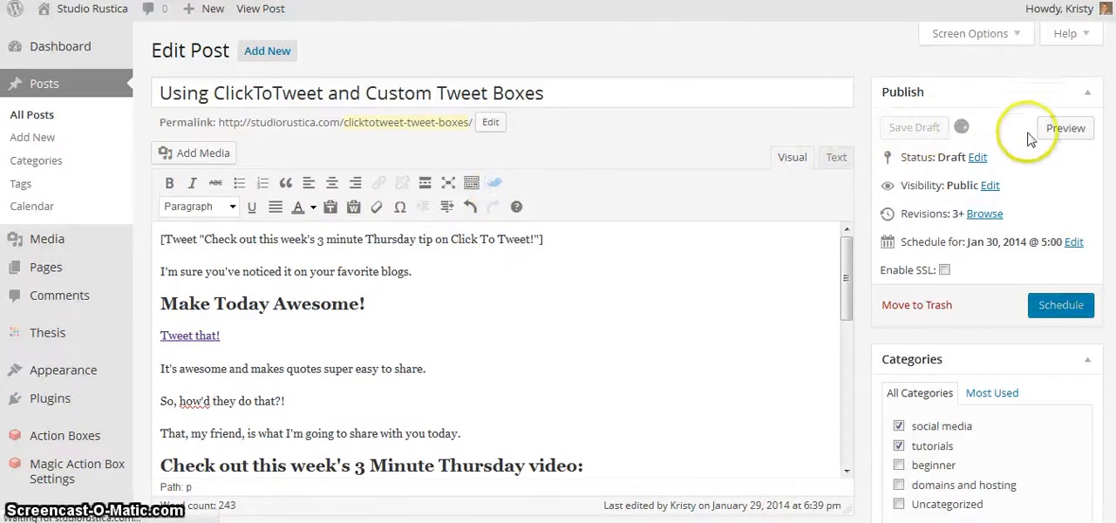
# Save the draft with the Click To Tweet shortcode and preview it on Studio Rustica.
pyautogui.click(913, 126)
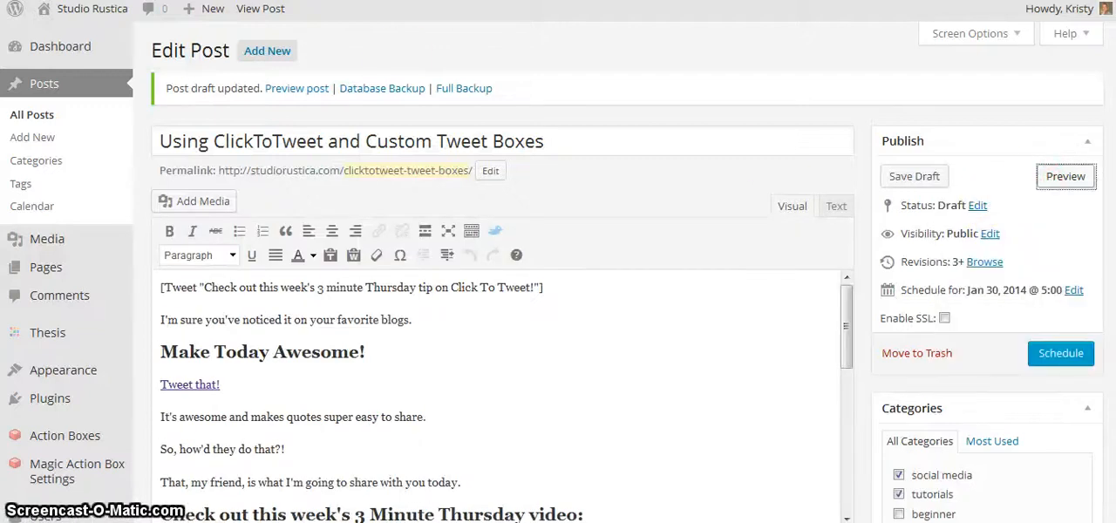
pyautogui.click(1065, 176)
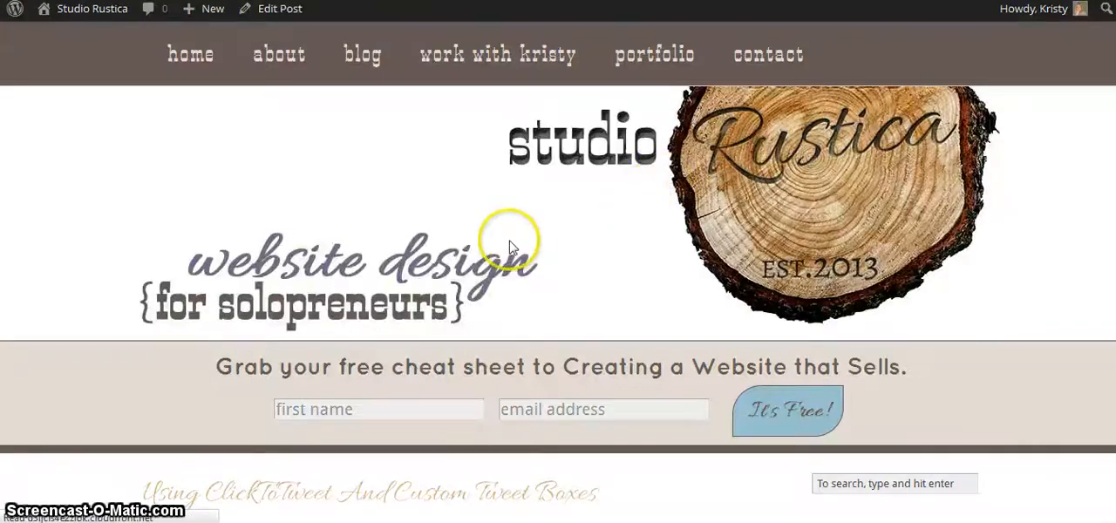
# Click the previewed tweet box and highlight the post link in the pre-filled tweet.
pyautogui.scroll(-3)
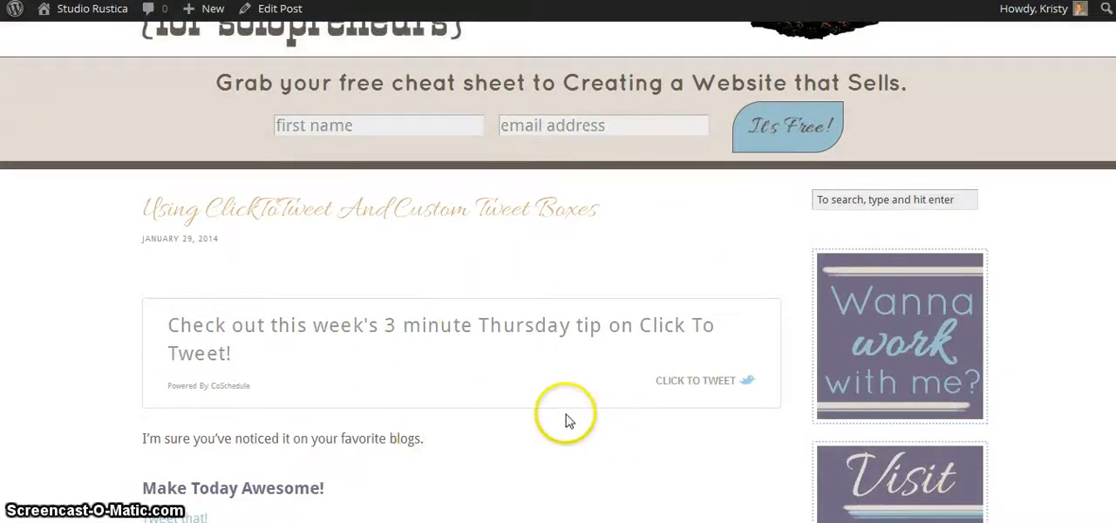
pyautogui.scroll(-3)
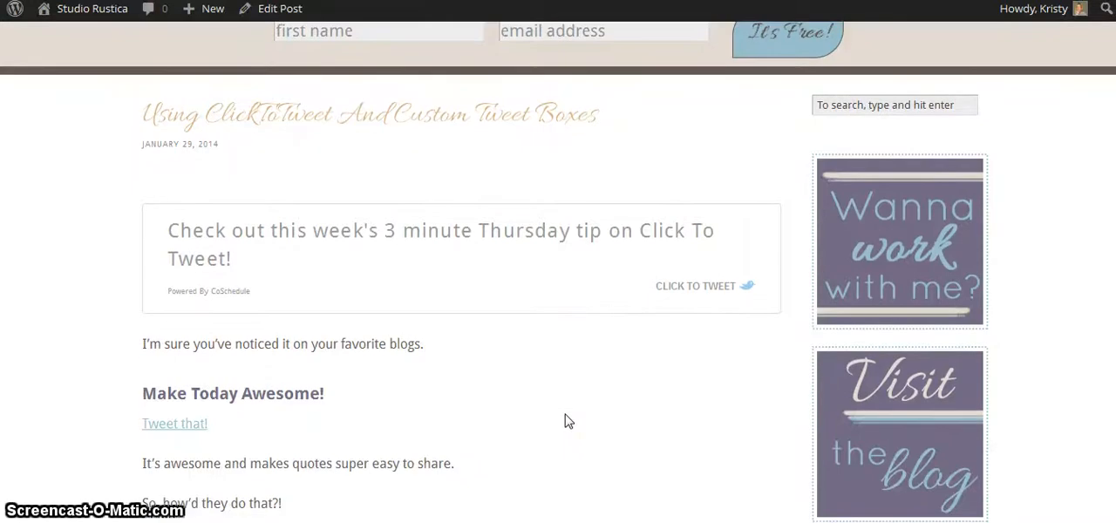
pyautogui.click(696, 285)
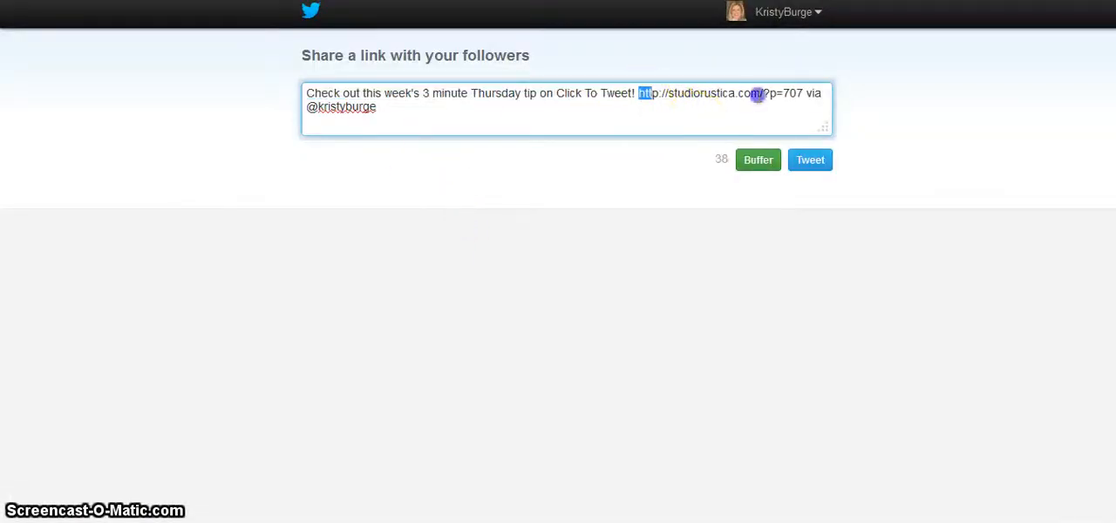
pyautogui.doubleClick(689, 94)
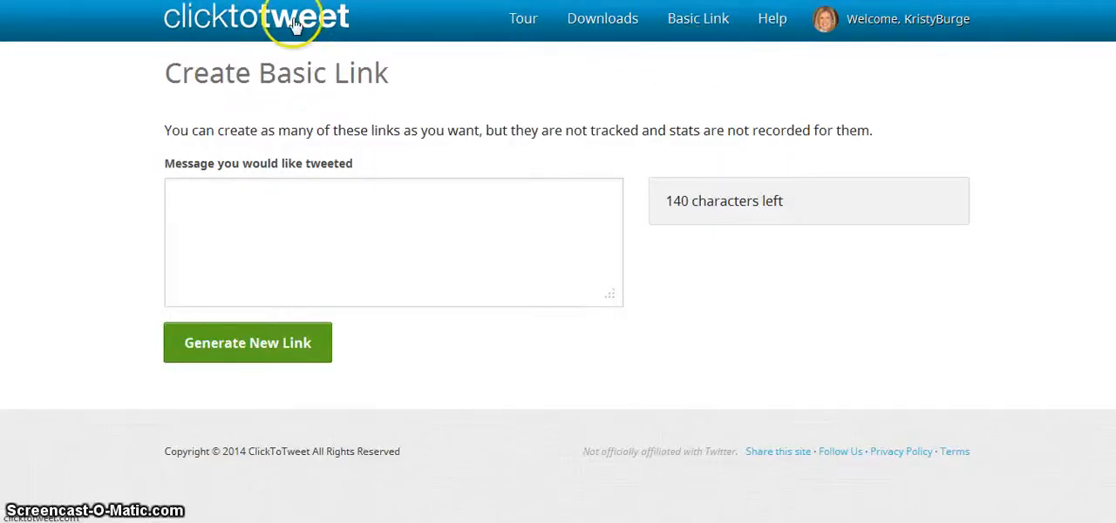
pyautogui.moveTo(669, 63)
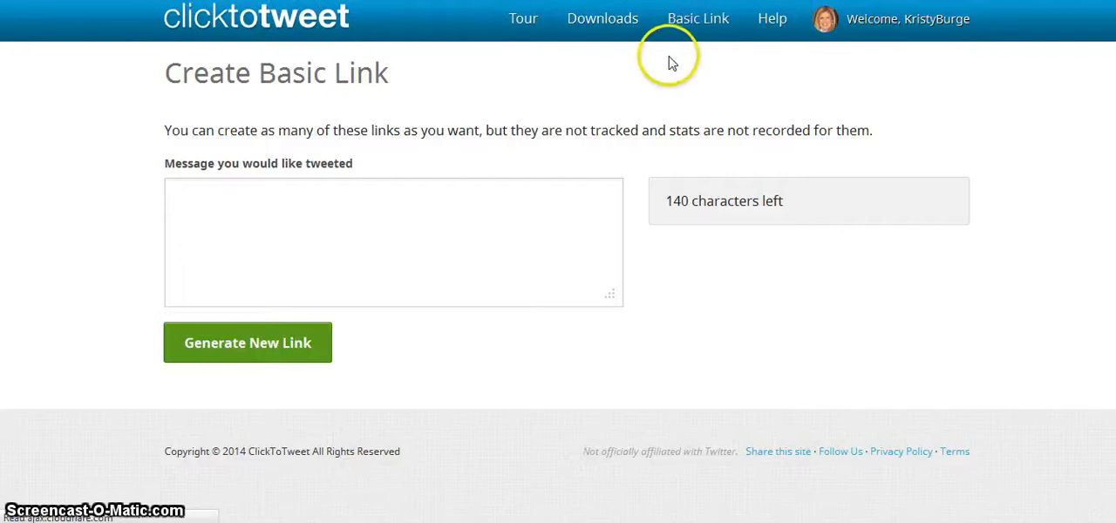
pyautogui.click(408, 252)
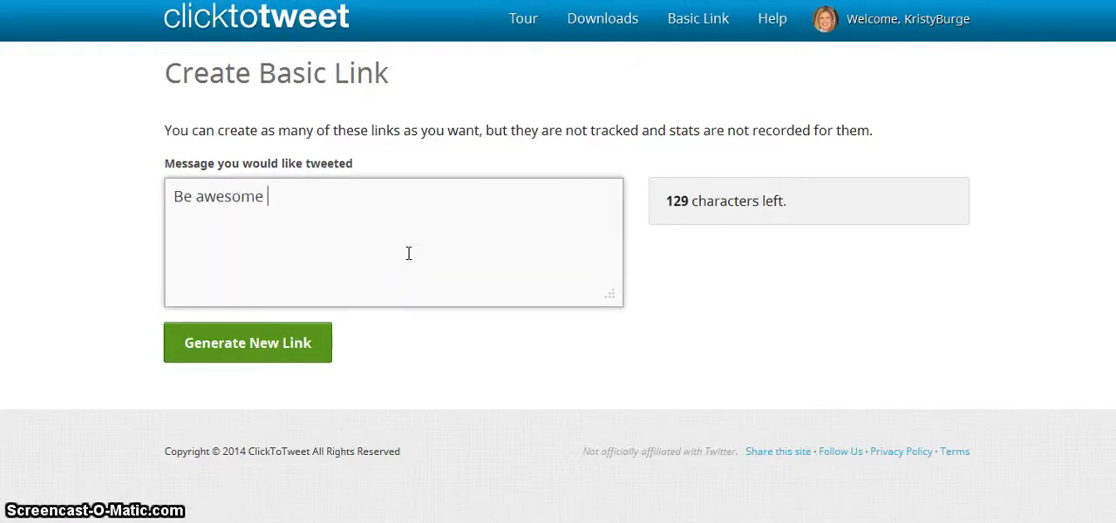
pyautogui.write('today #')
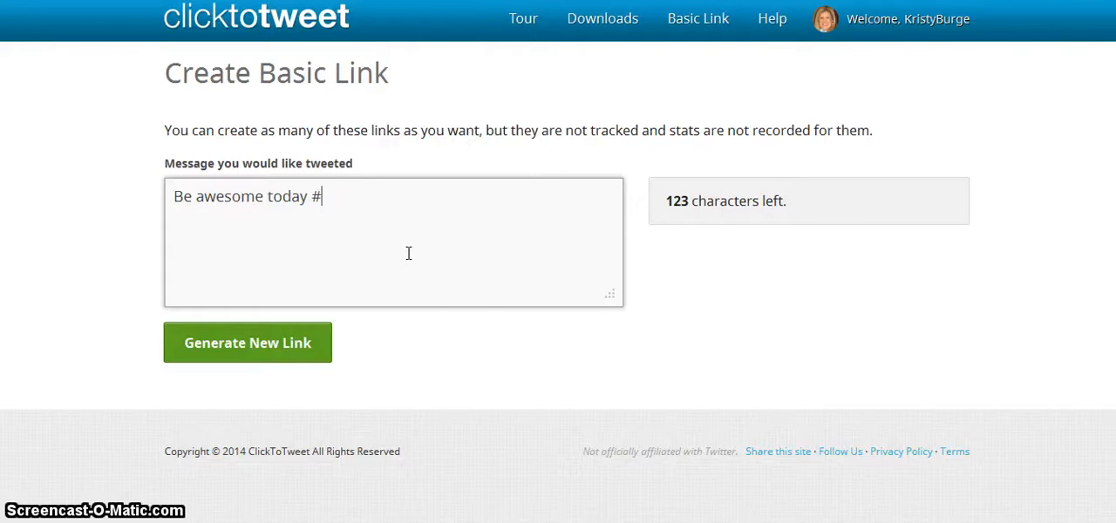
pyautogui.write('inspirational v')
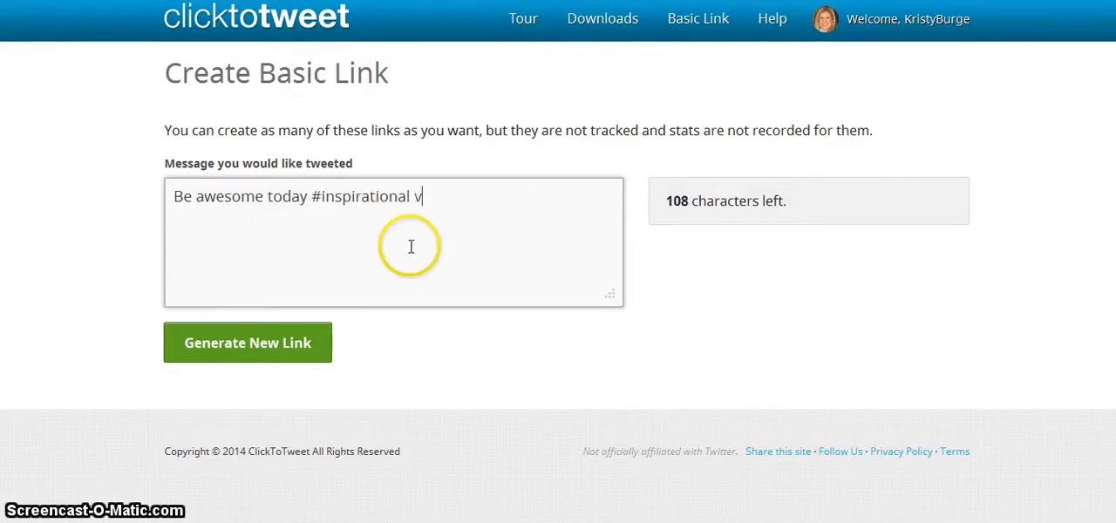
pyautogui.write('ia @kristyburge')
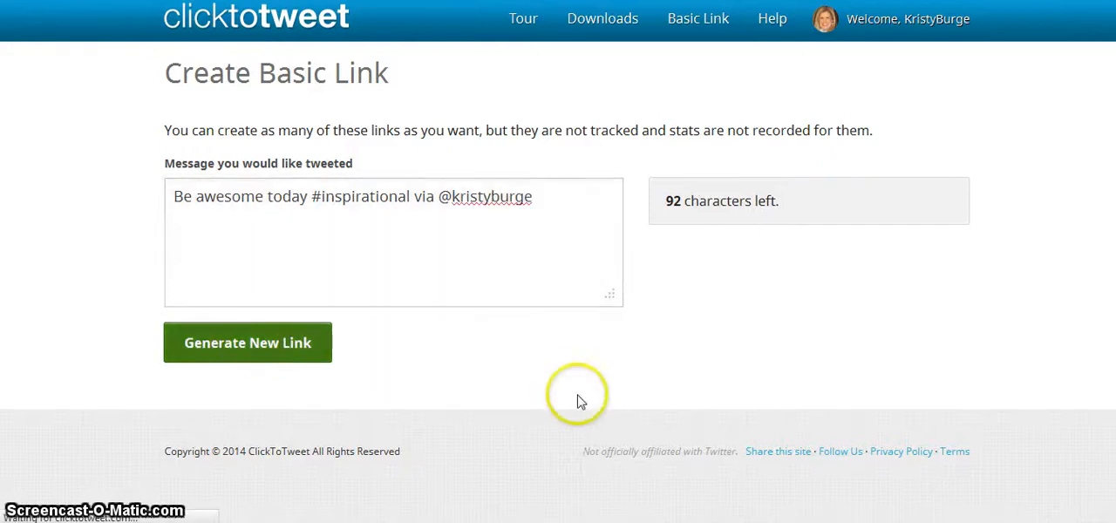
pyautogui.click(247, 342)
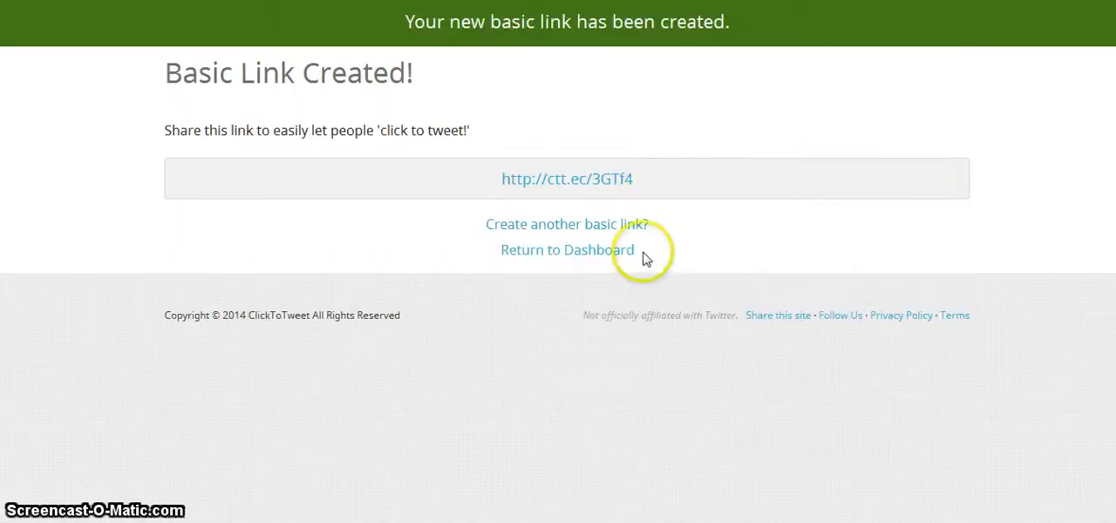
pyautogui.rightClick(566, 178)
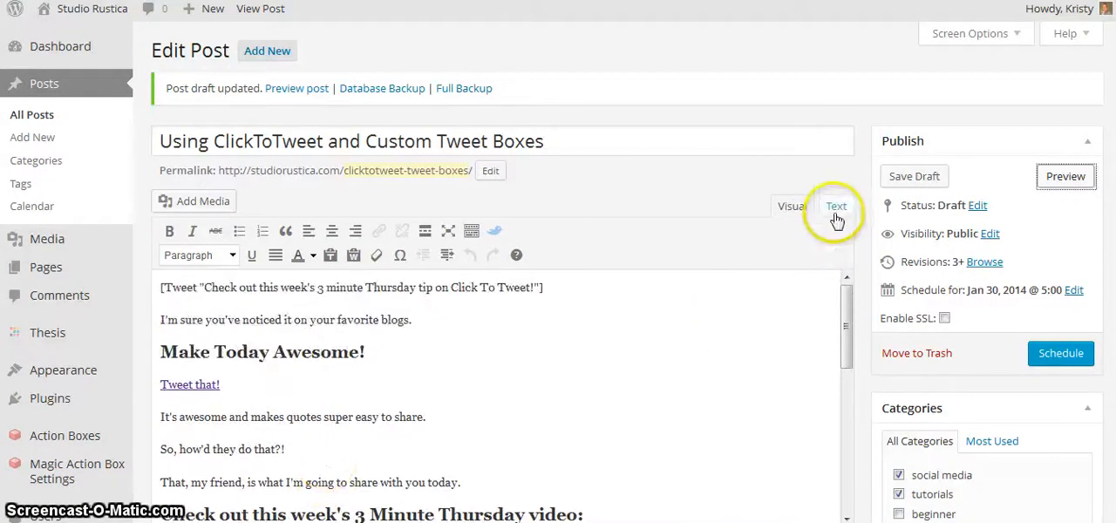
pyautogui.click(835, 206)
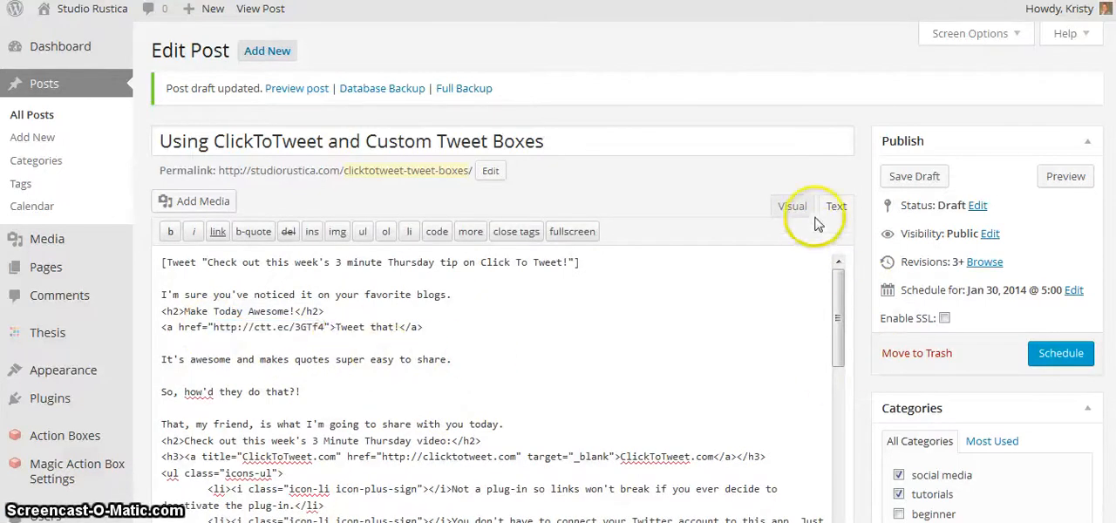
pyautogui.click(791, 206)
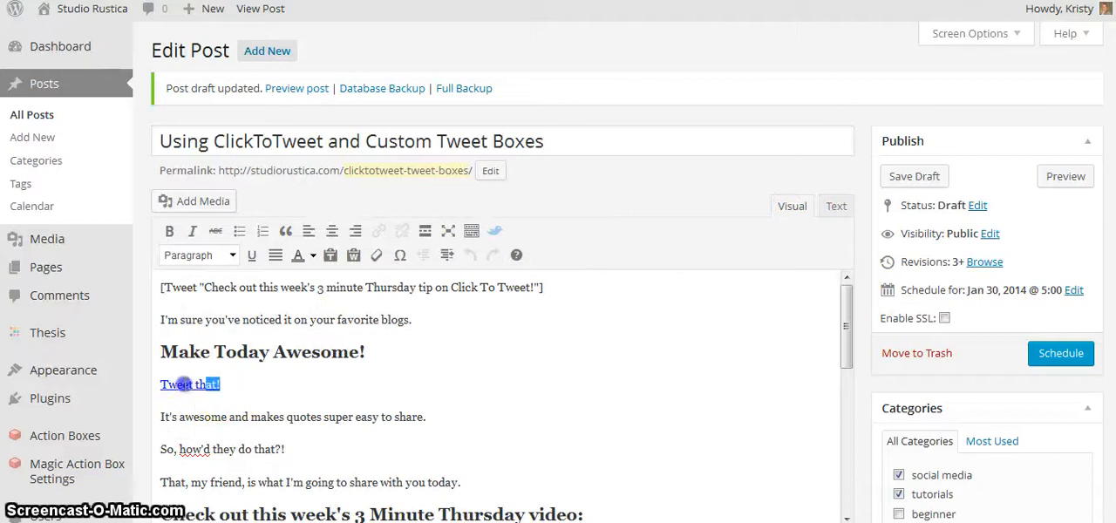
pyautogui.click(380, 232)
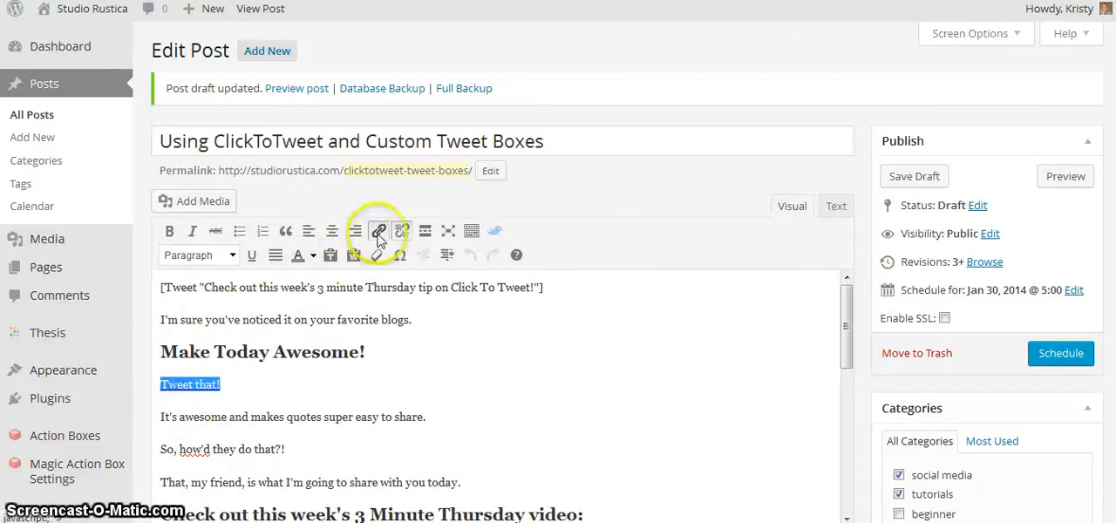
pyautogui.click(378, 231)
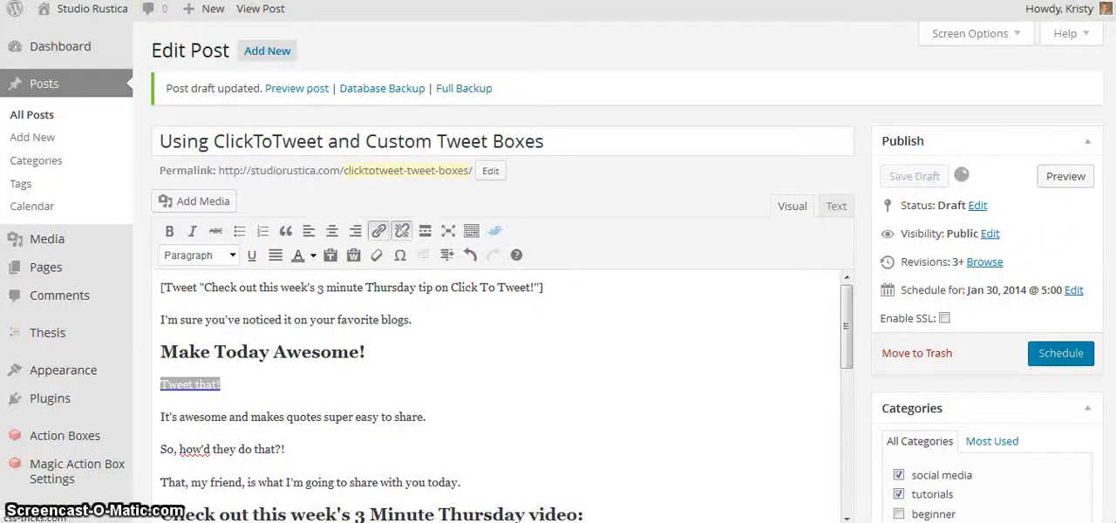
pyautogui.click(297, 88)
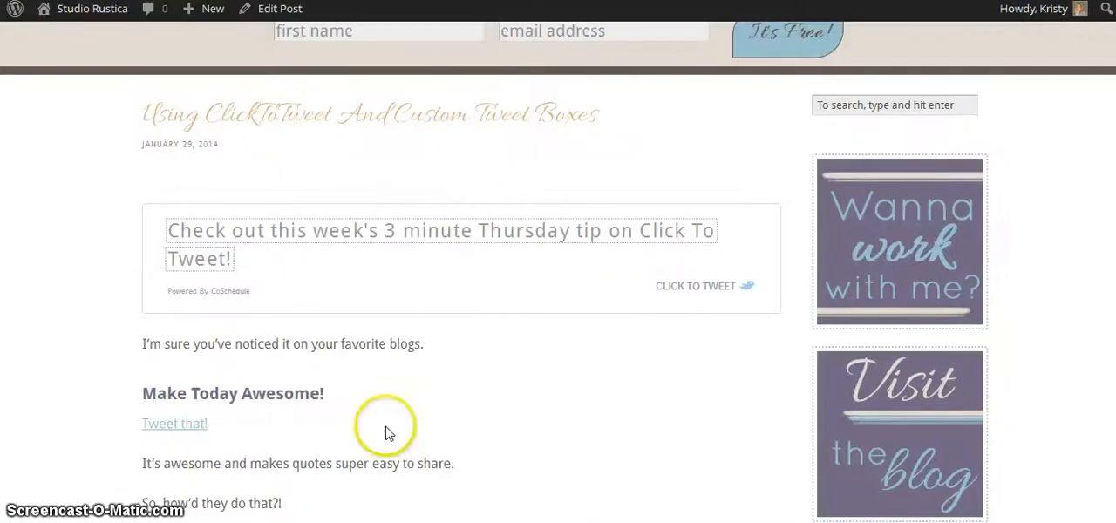
# Click 'Tweet that!' in the preview to open the pre-filled 'Be awesome today' tweet.
pyautogui.click(174, 423)
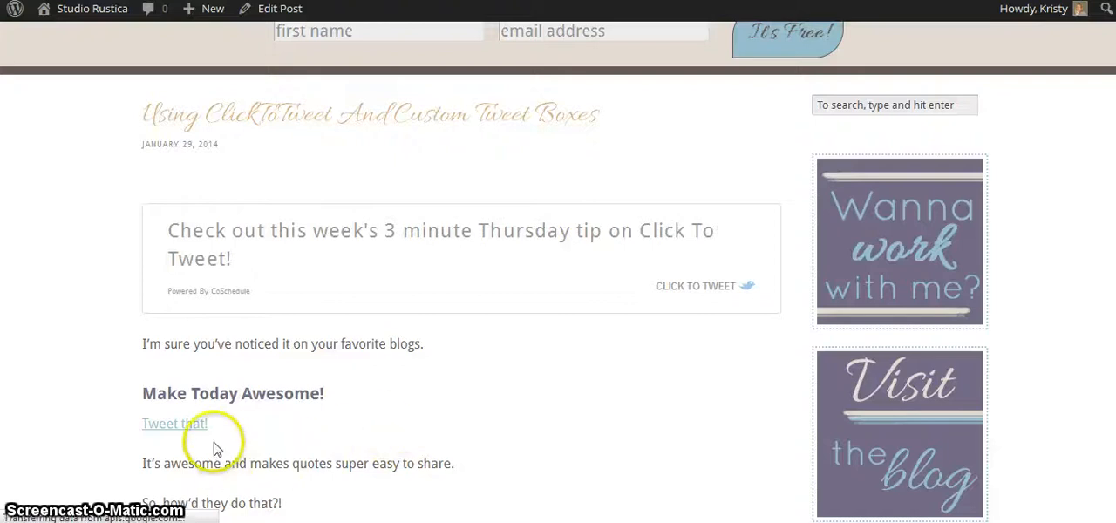
pyautogui.click(174, 423)
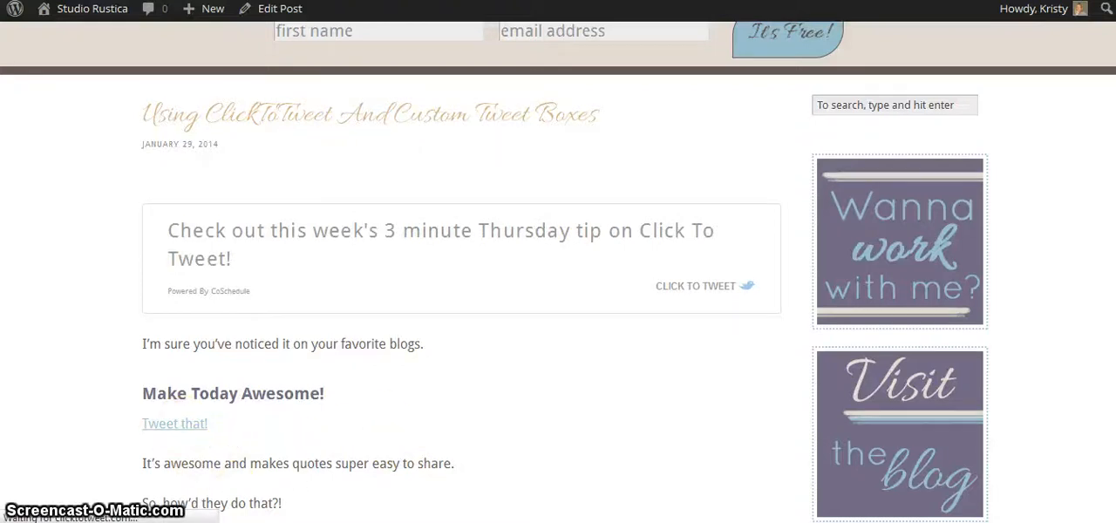
pyautogui.click(174, 422)
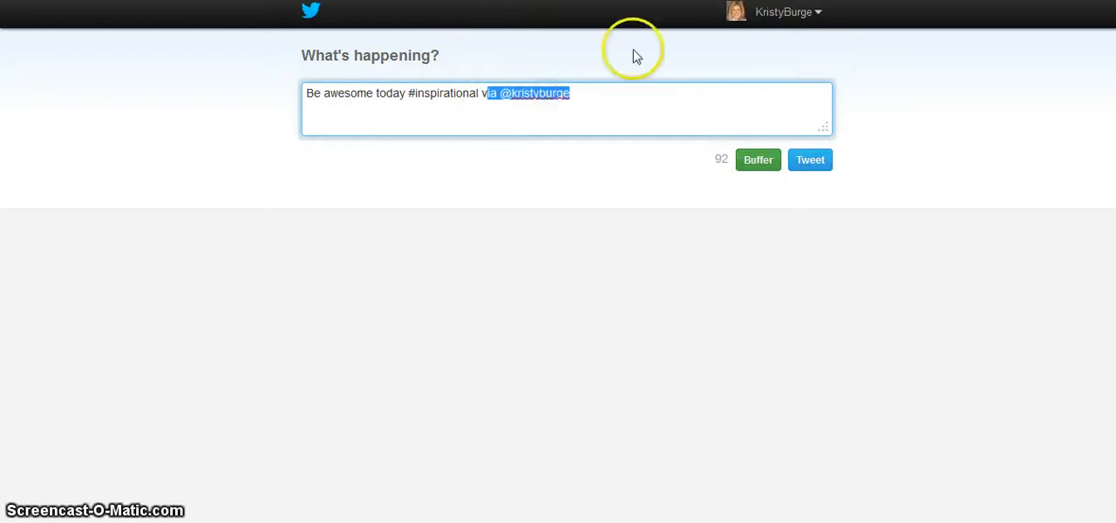
pyautogui.moveTo(272, 485)
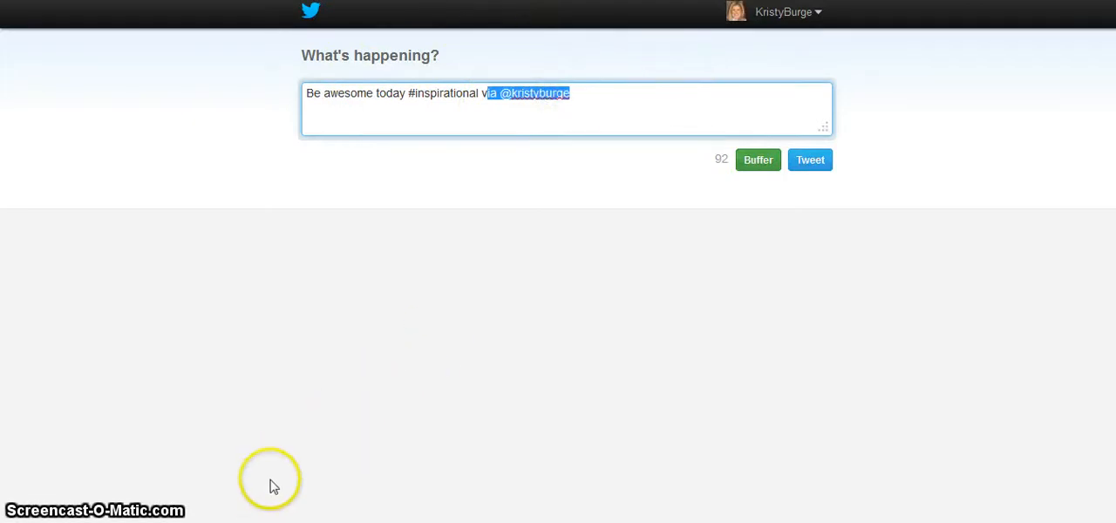
pyautogui.moveTo(183, 495)
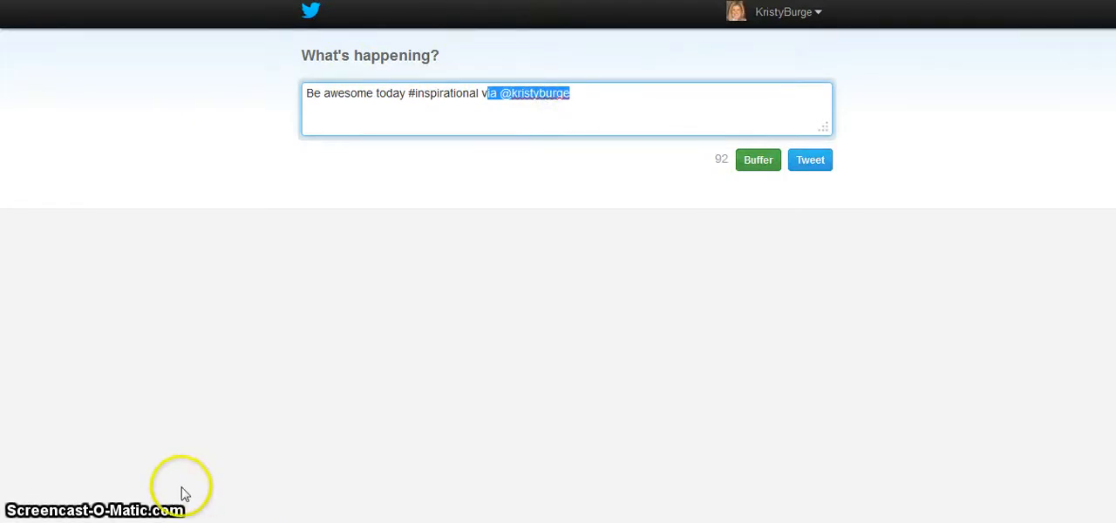
pyautogui.moveTo(129, 499)
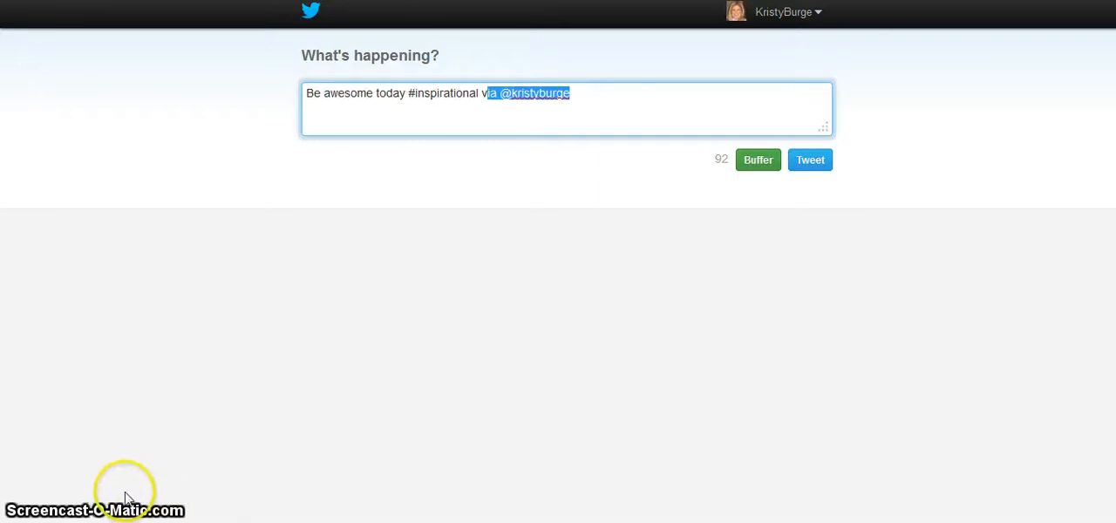